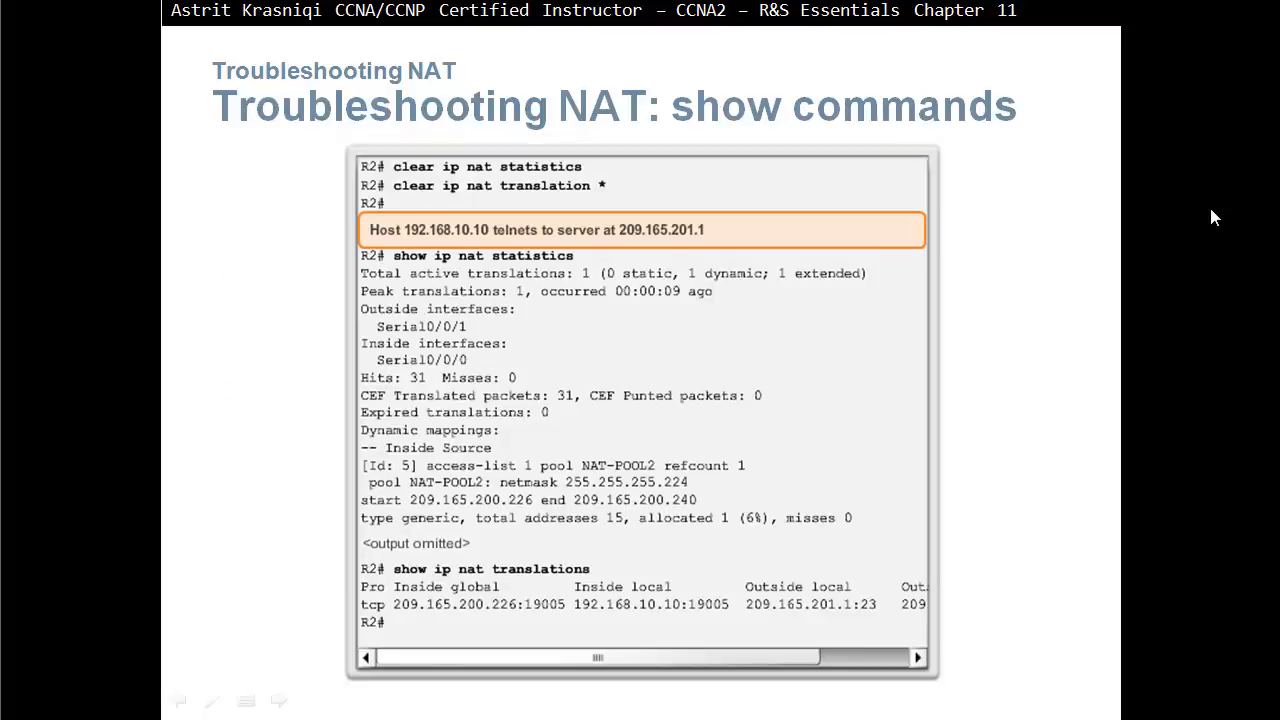
mouse_move(660, 168)
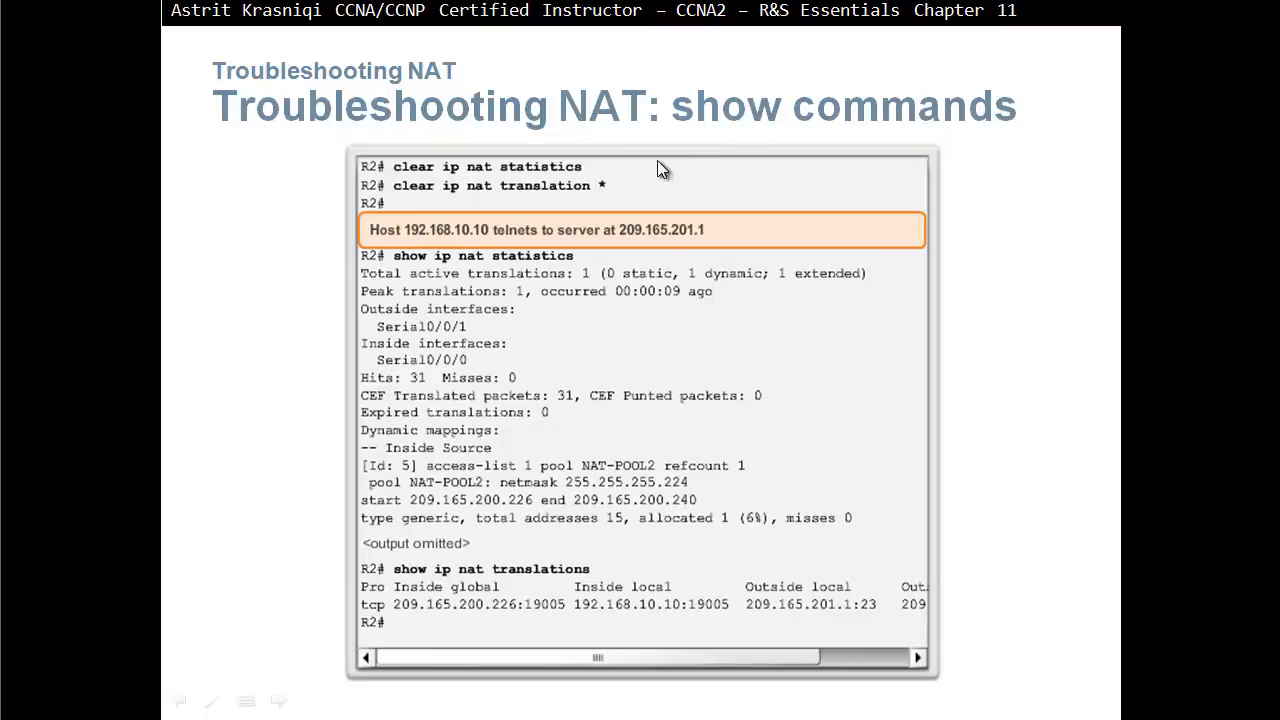
mouse_move(610, 190)
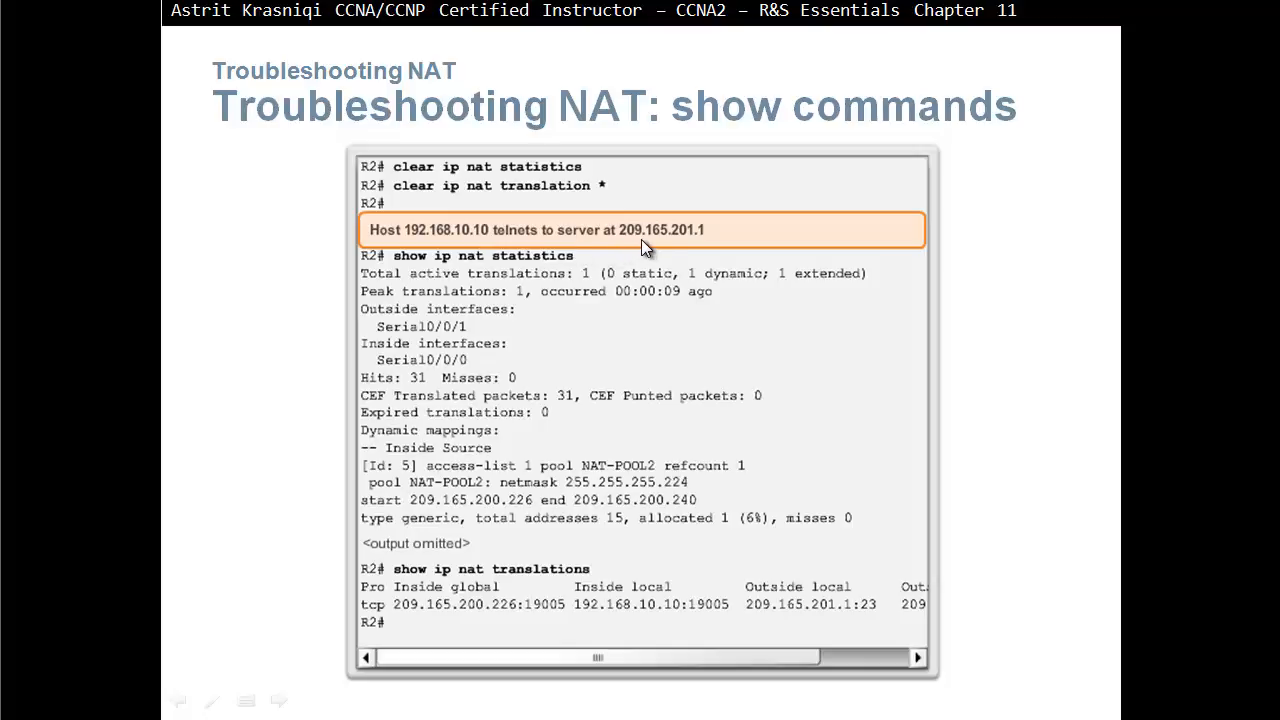
mouse_move(705, 248)
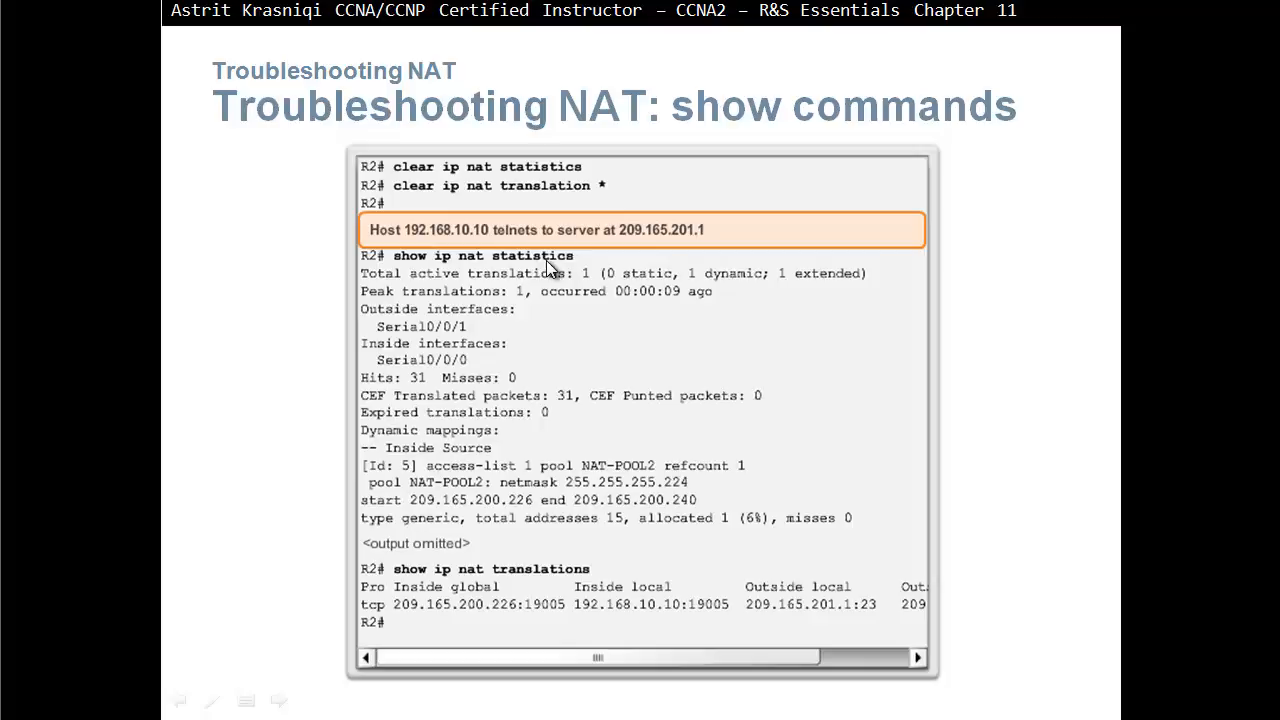
mouse_move(745, 289)
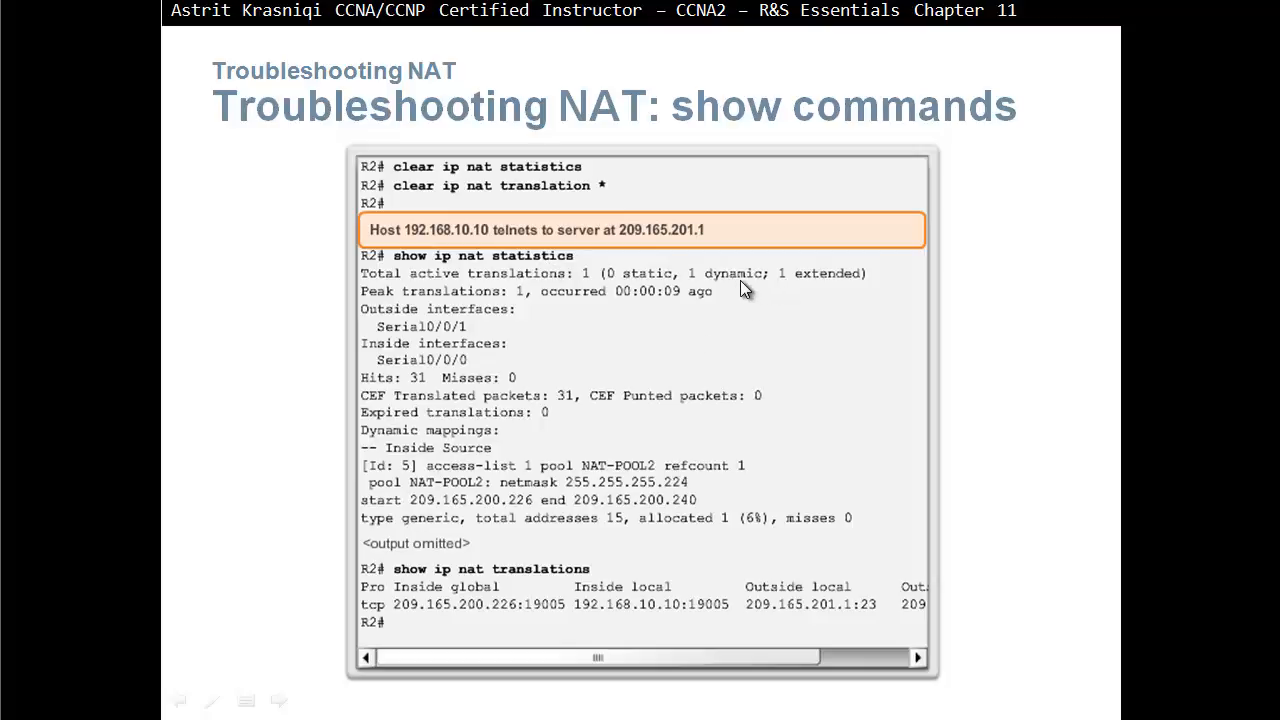
mouse_move(420, 388)
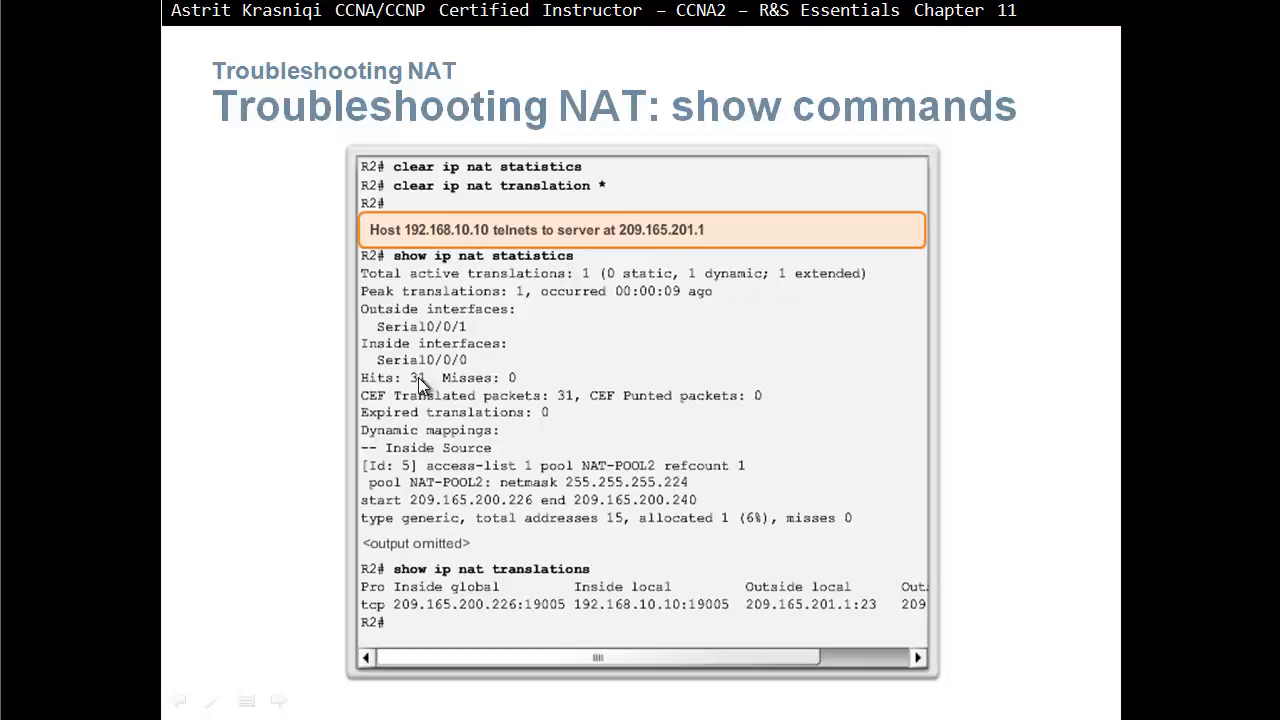
mouse_move(570, 500)
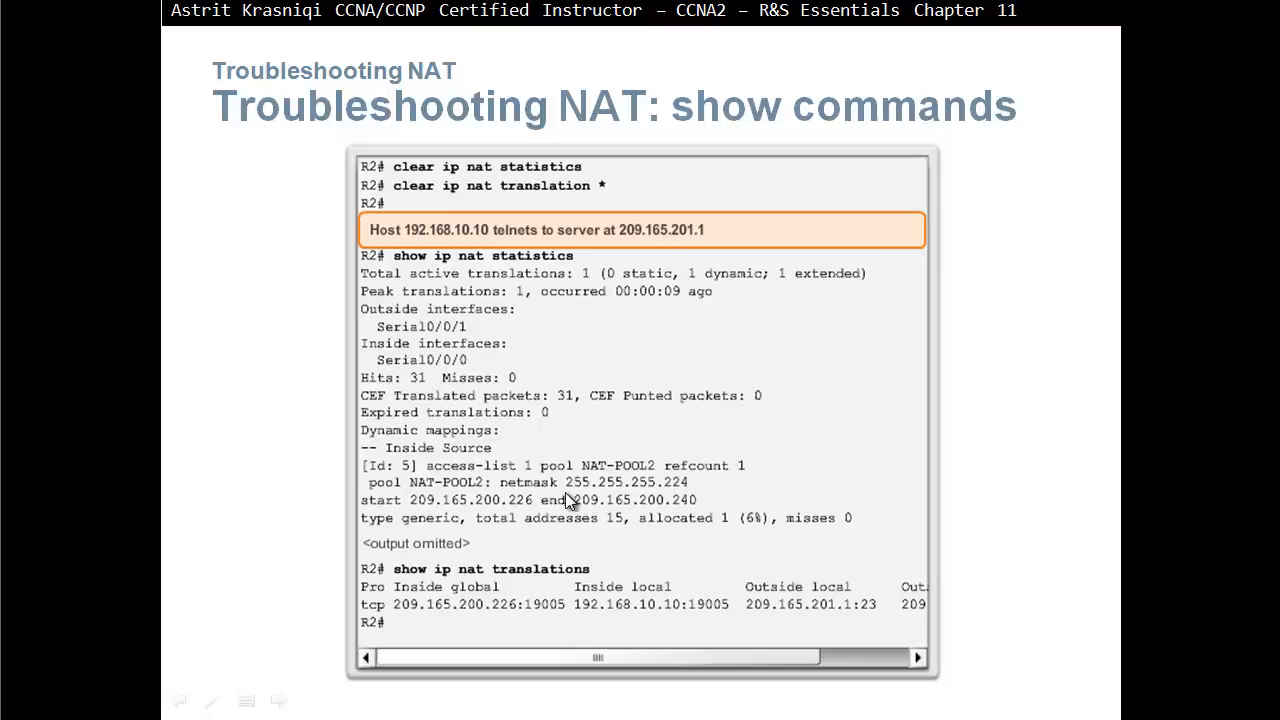
mouse_move(497, 512)
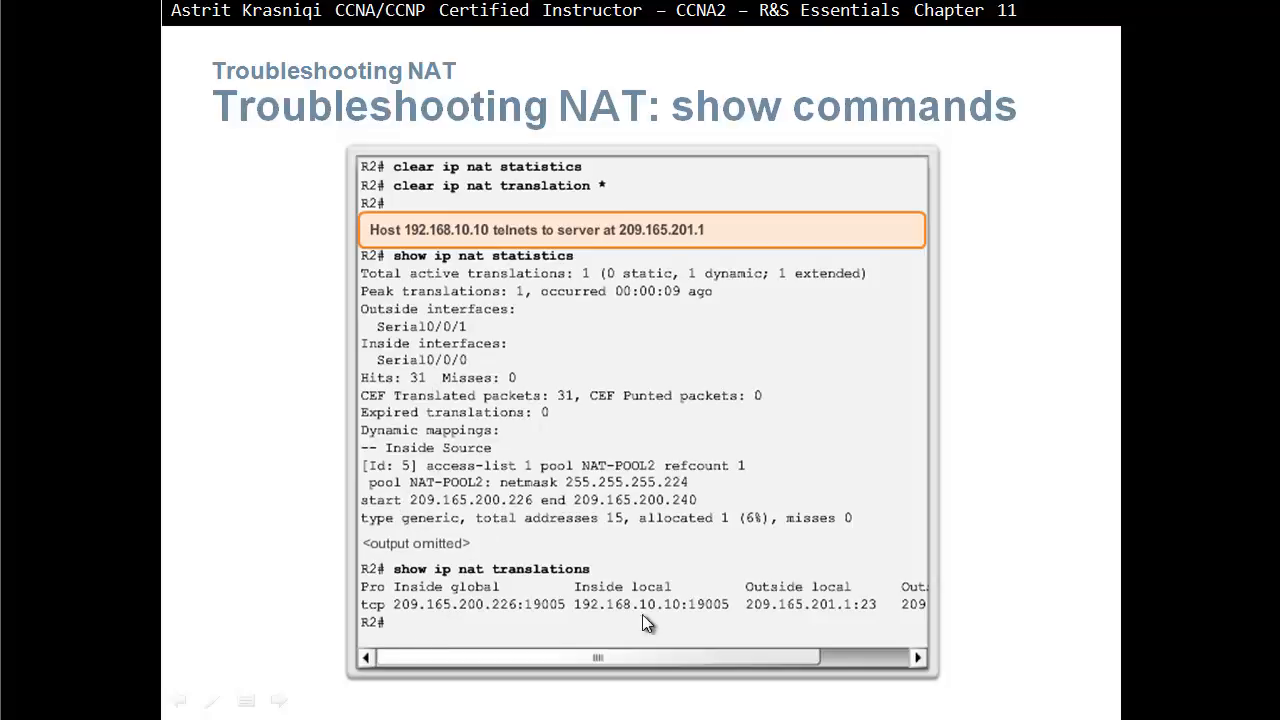
mouse_move(670, 623)
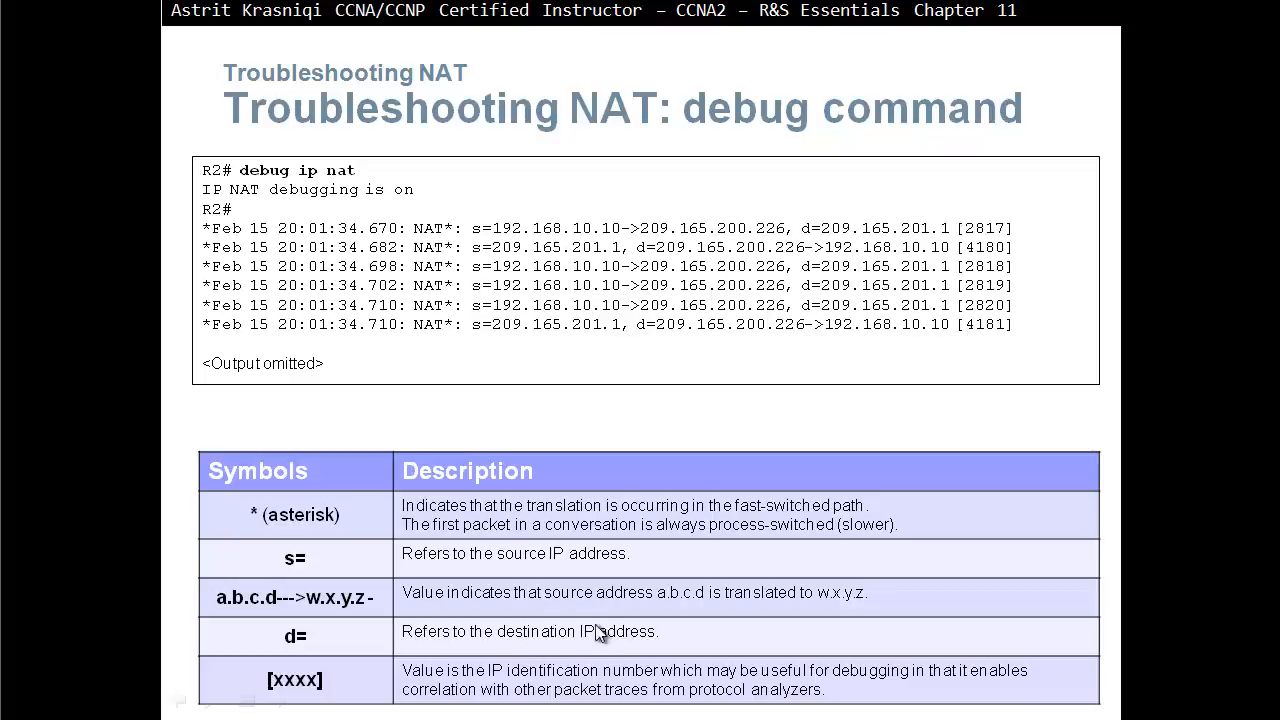
mouse_move(508, 250)
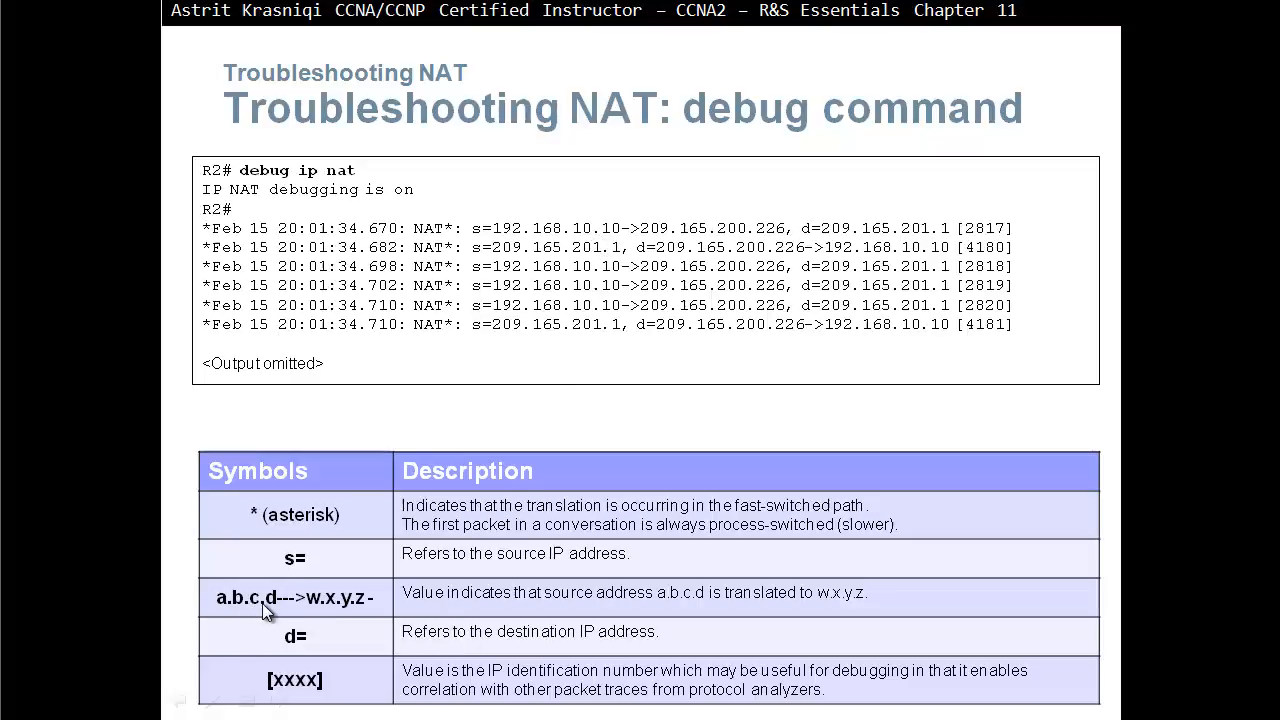
mouse_move(860, 615)
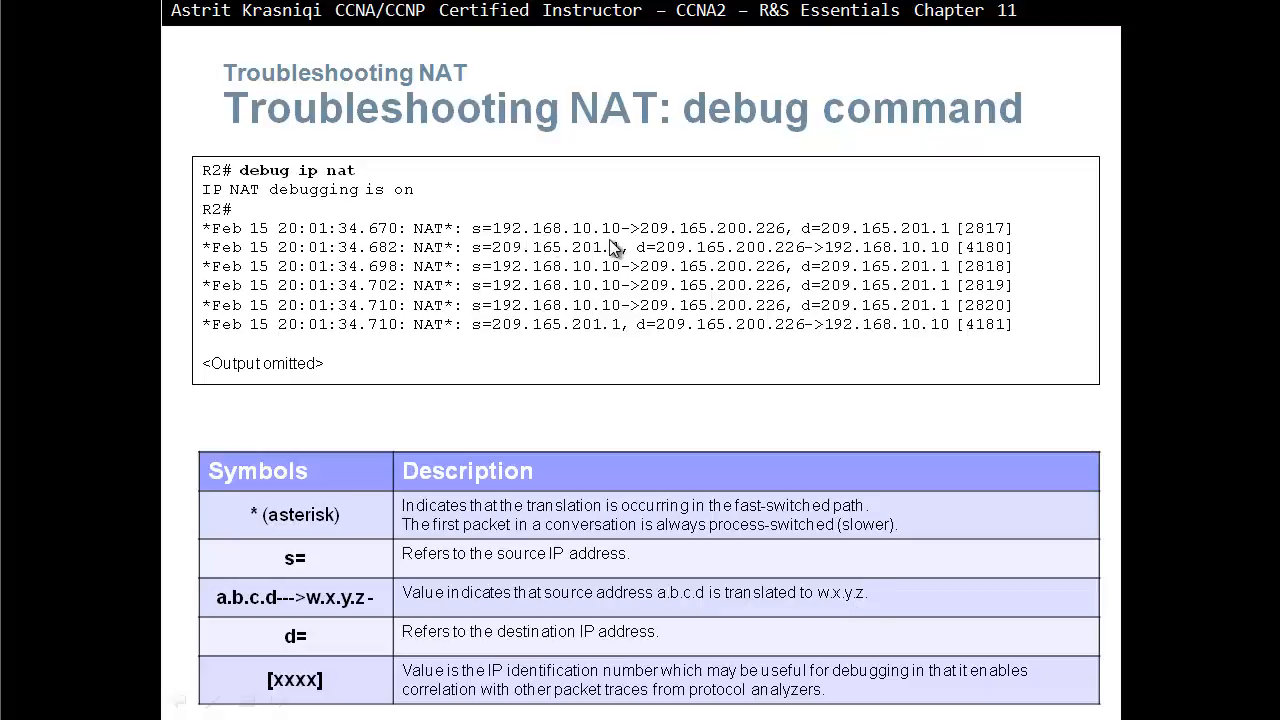
mouse_move(695, 246)
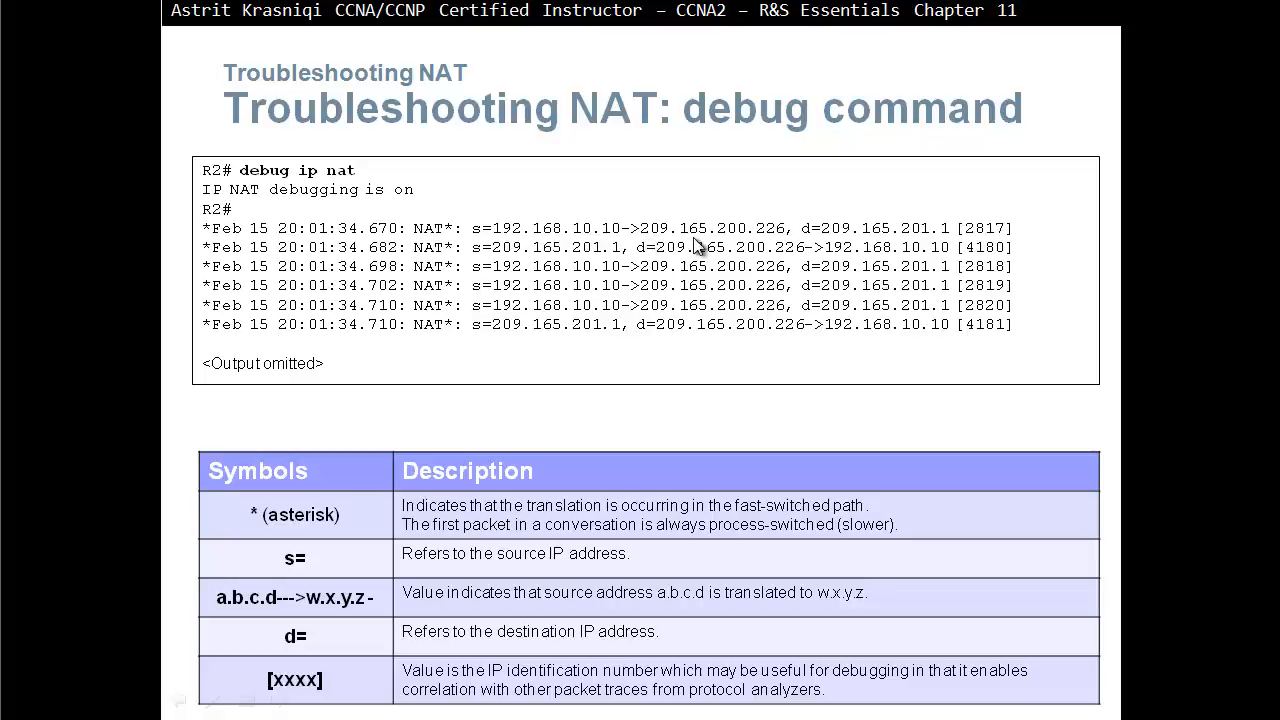
mouse_move(815, 240)
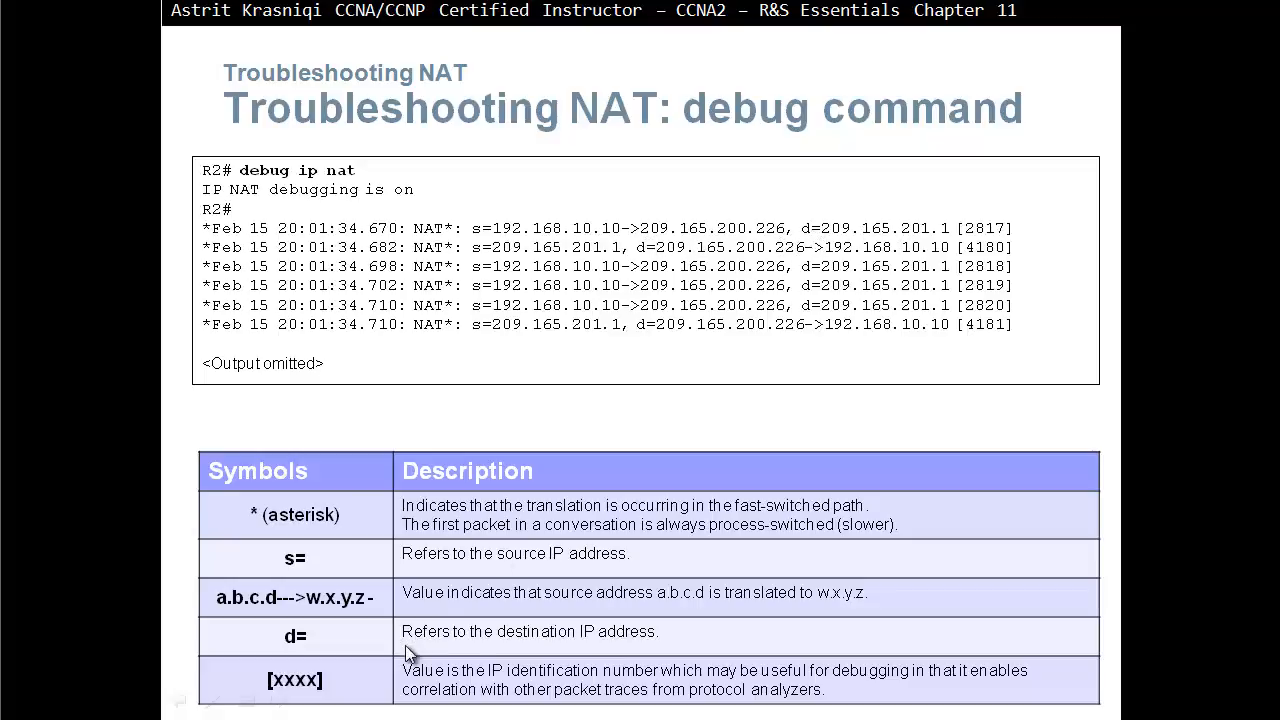
mouse_move(1051, 243)
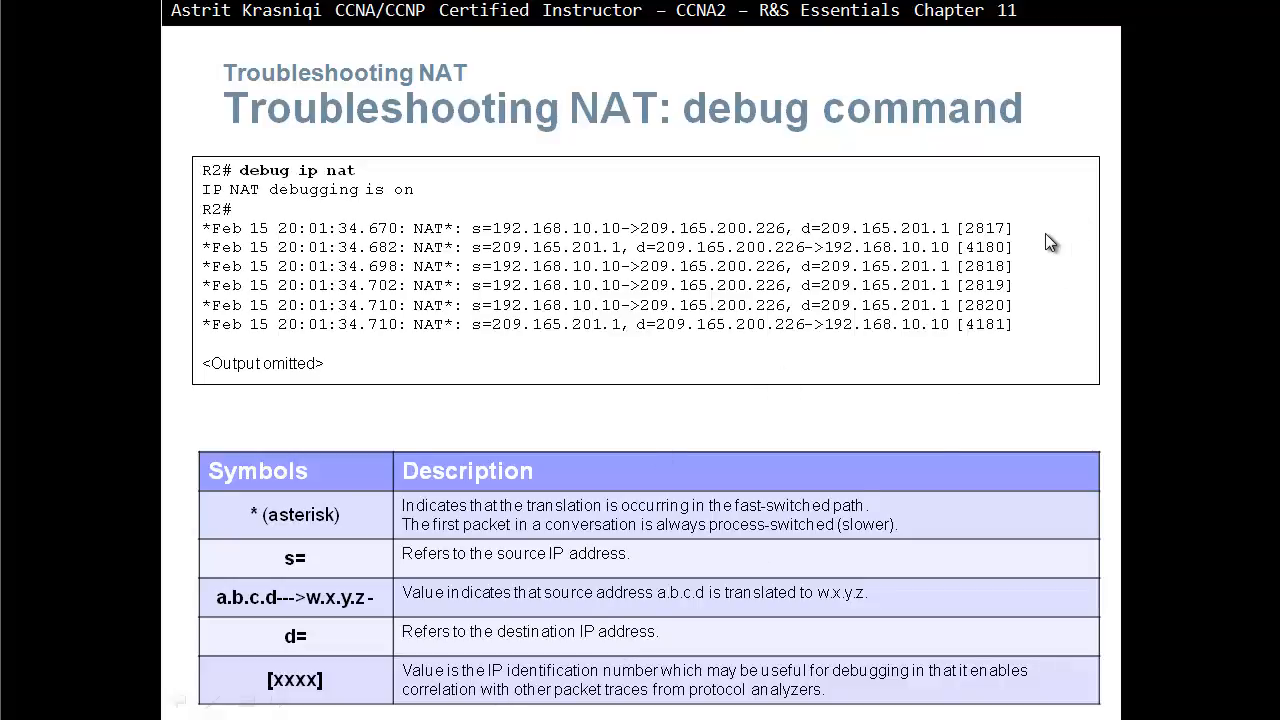
mouse_move(908, 383)
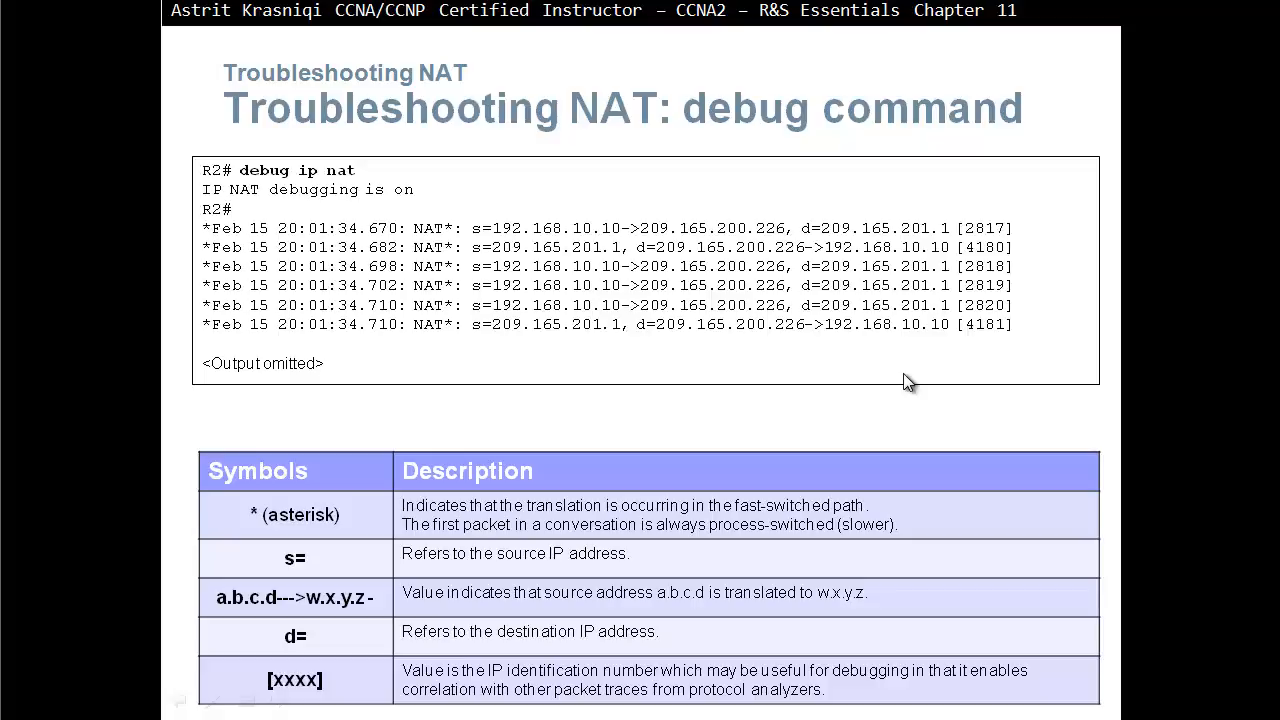
mouse_move(800, 565)
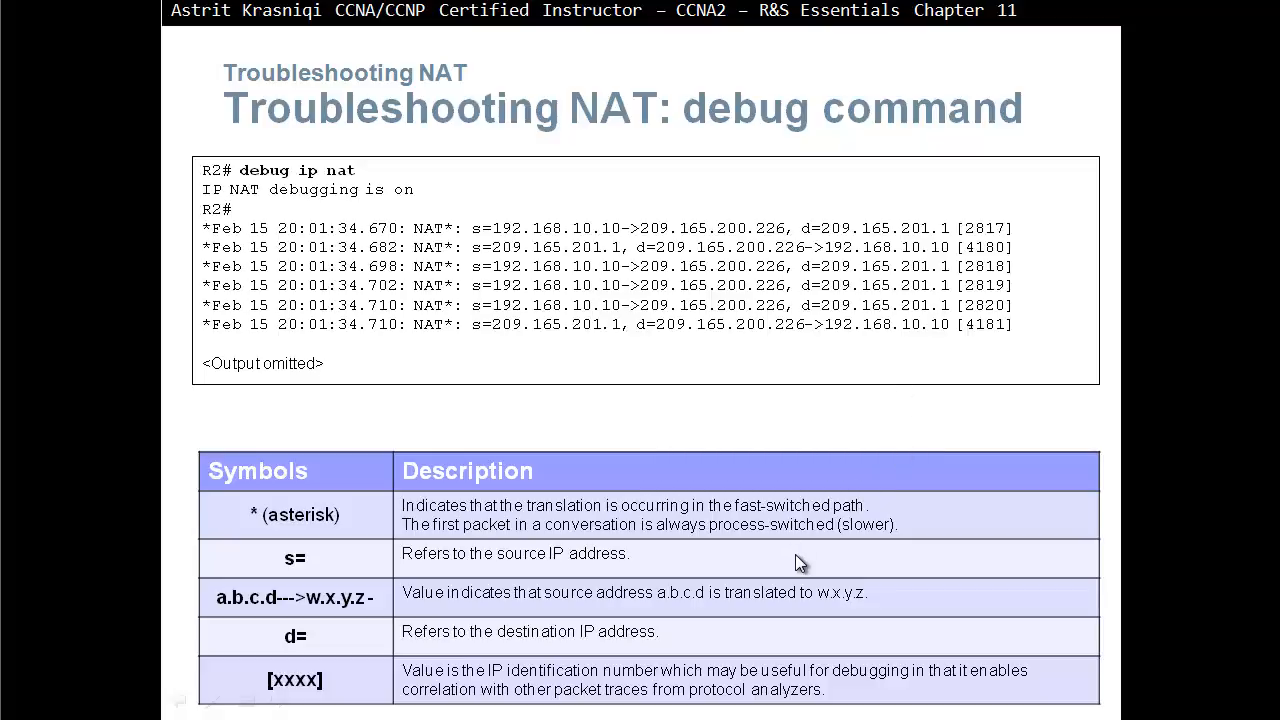
mouse_move(808, 560)
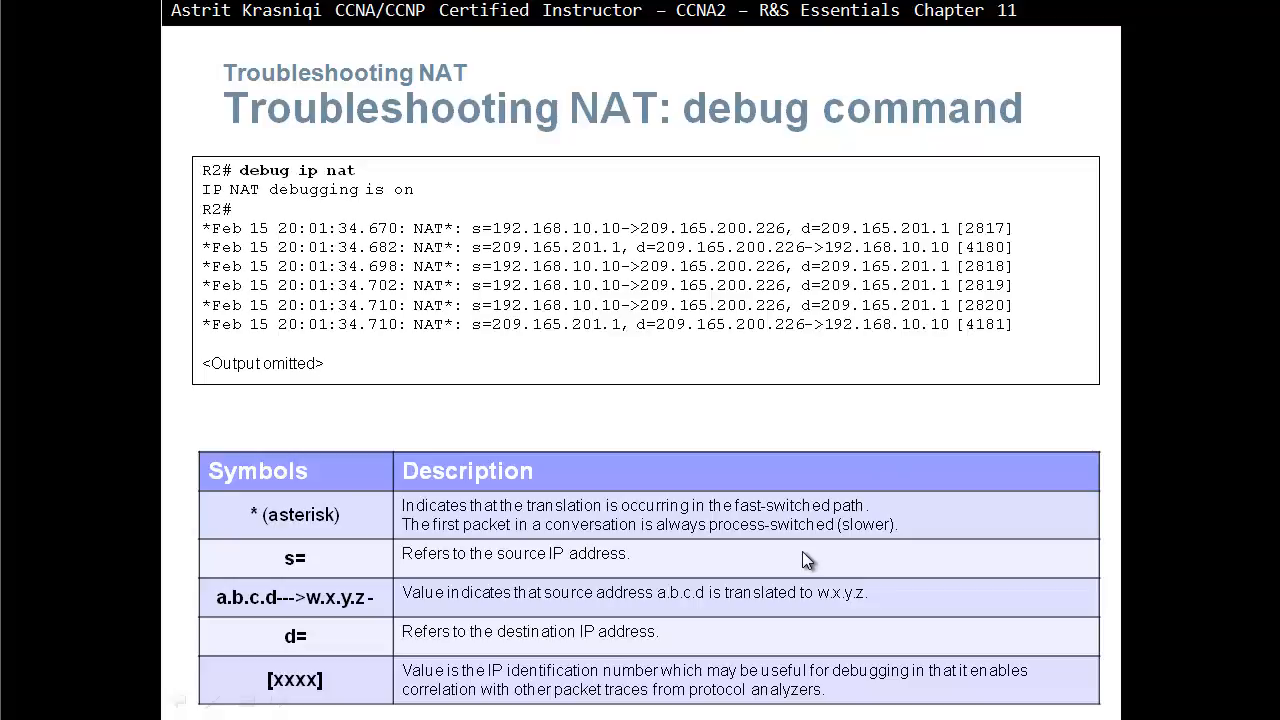
mouse_move(805, 255)
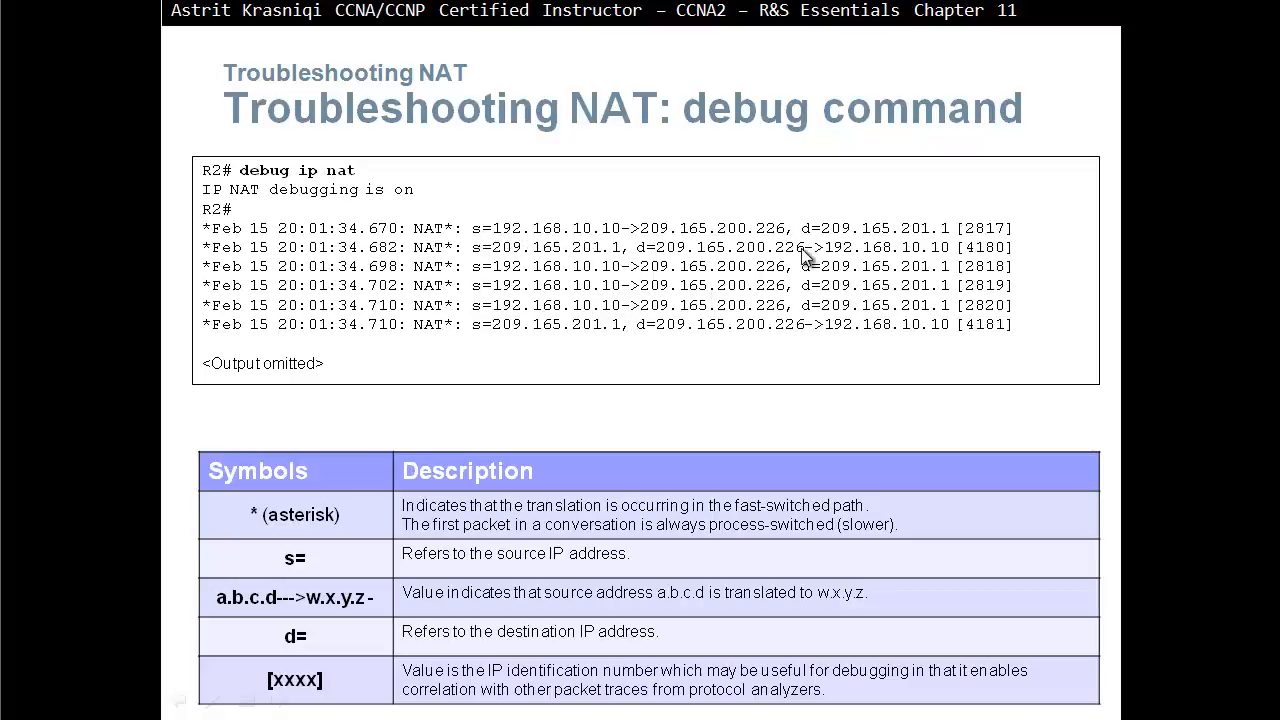
mouse_move(950, 250)
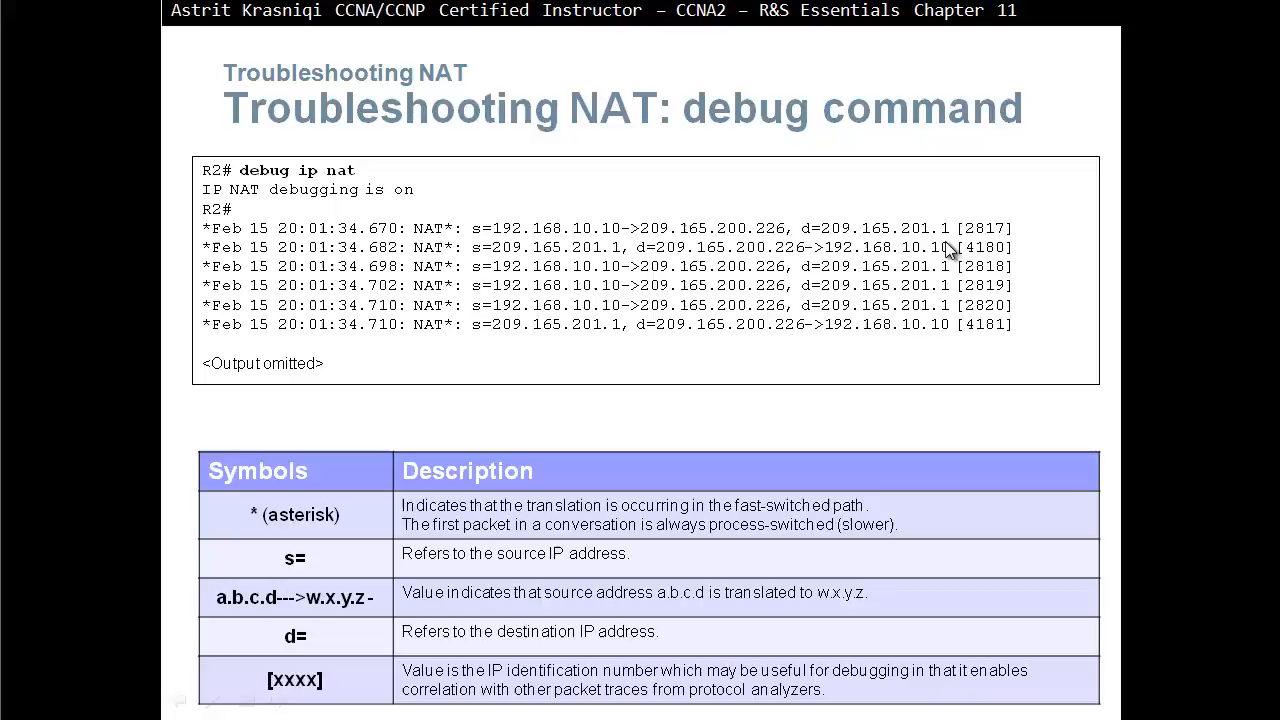
mouse_move(790, 268)
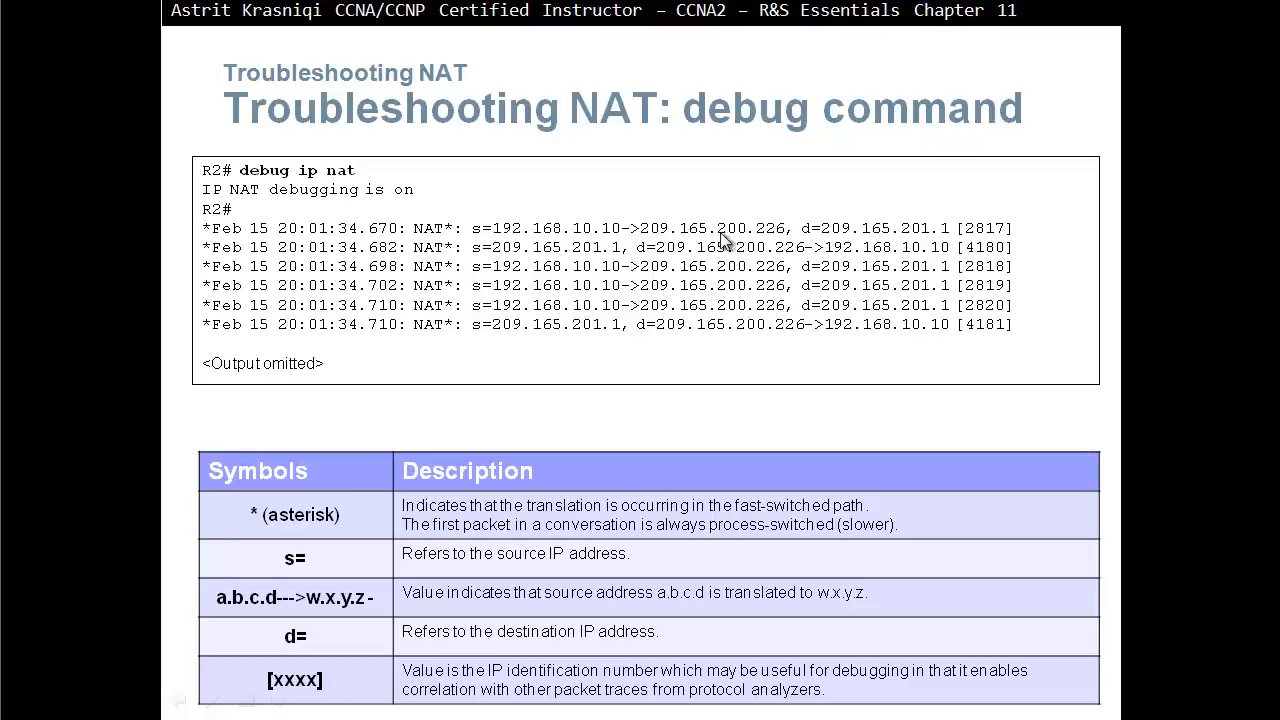
mouse_move(615, 258)
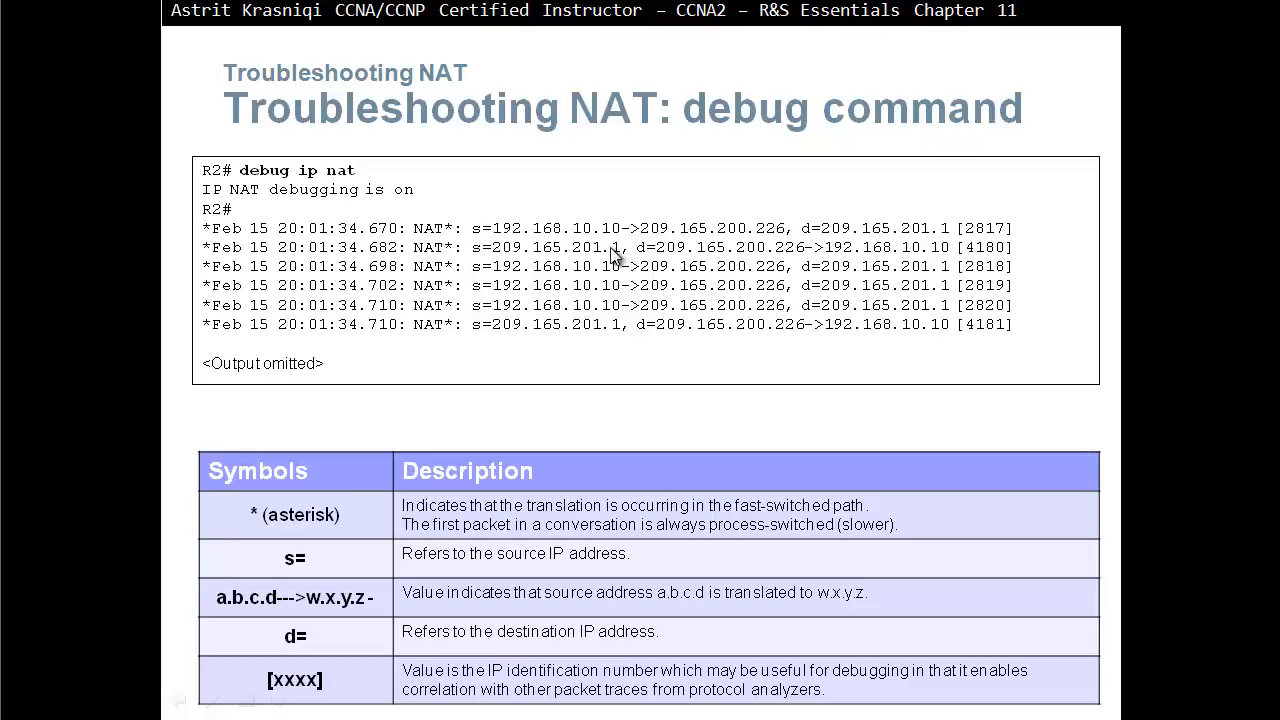
mouse_move(755, 262)
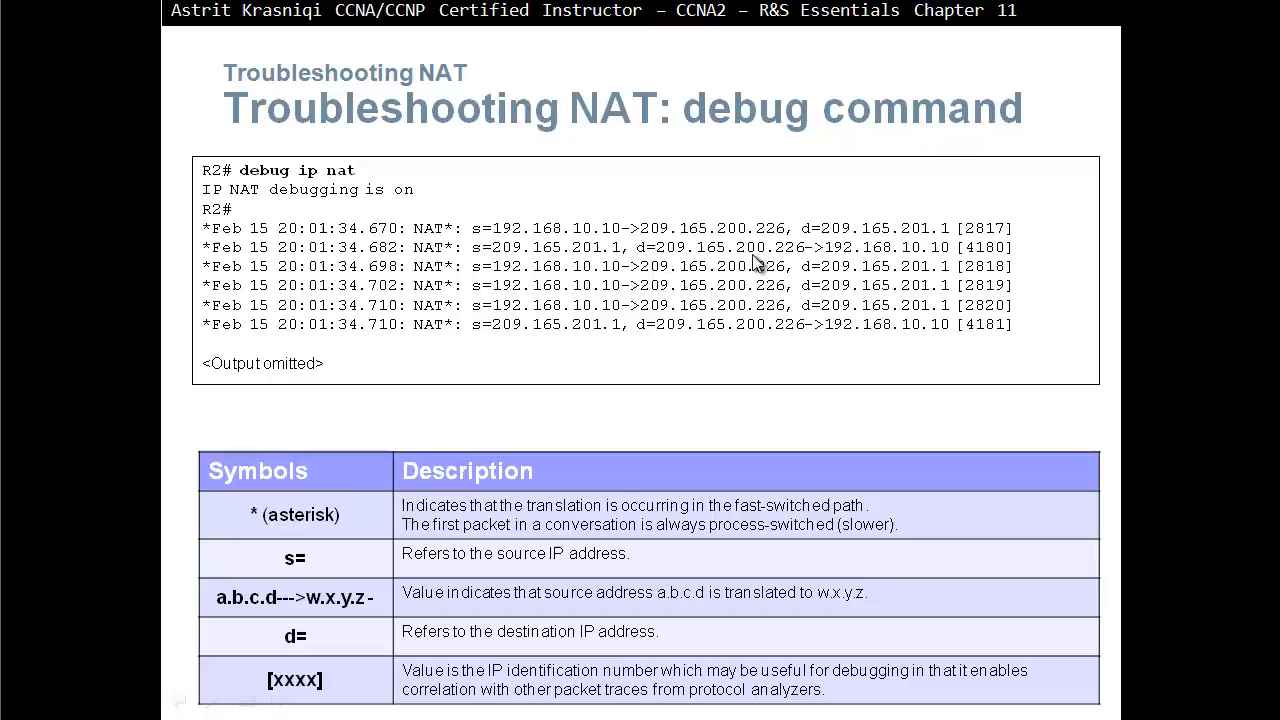
mouse_move(817, 256)
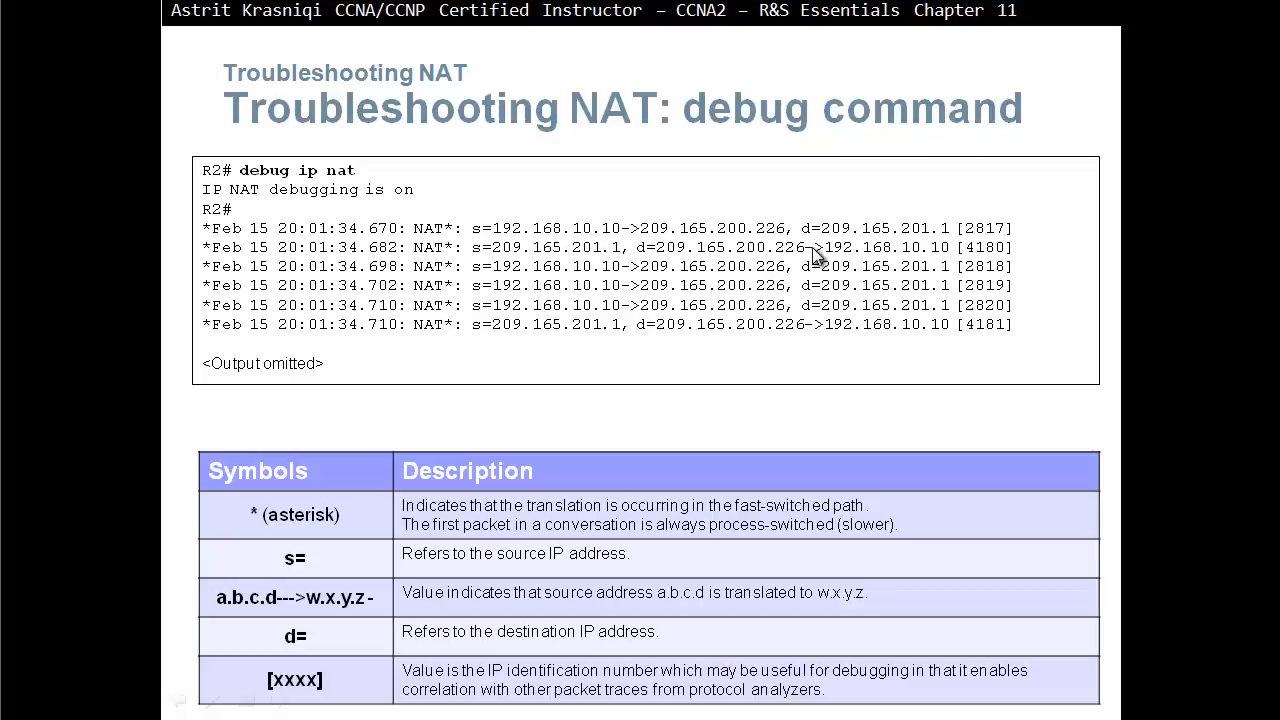
mouse_move(930, 258)
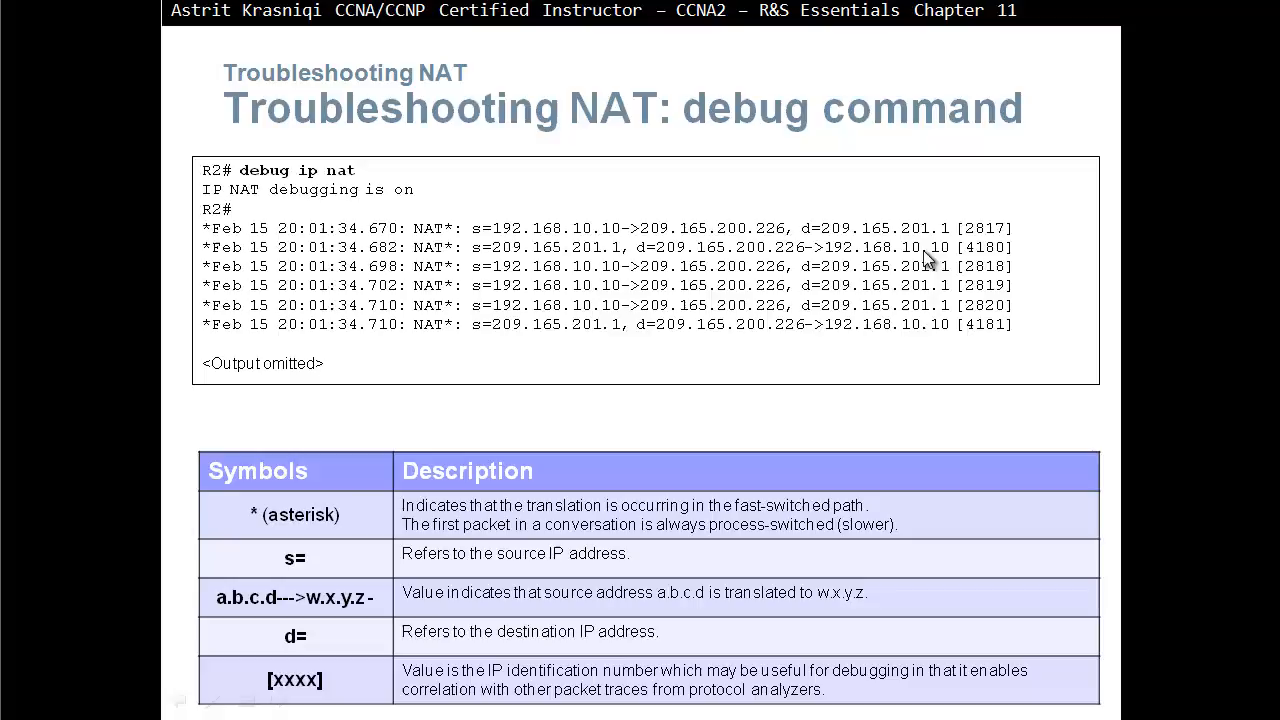